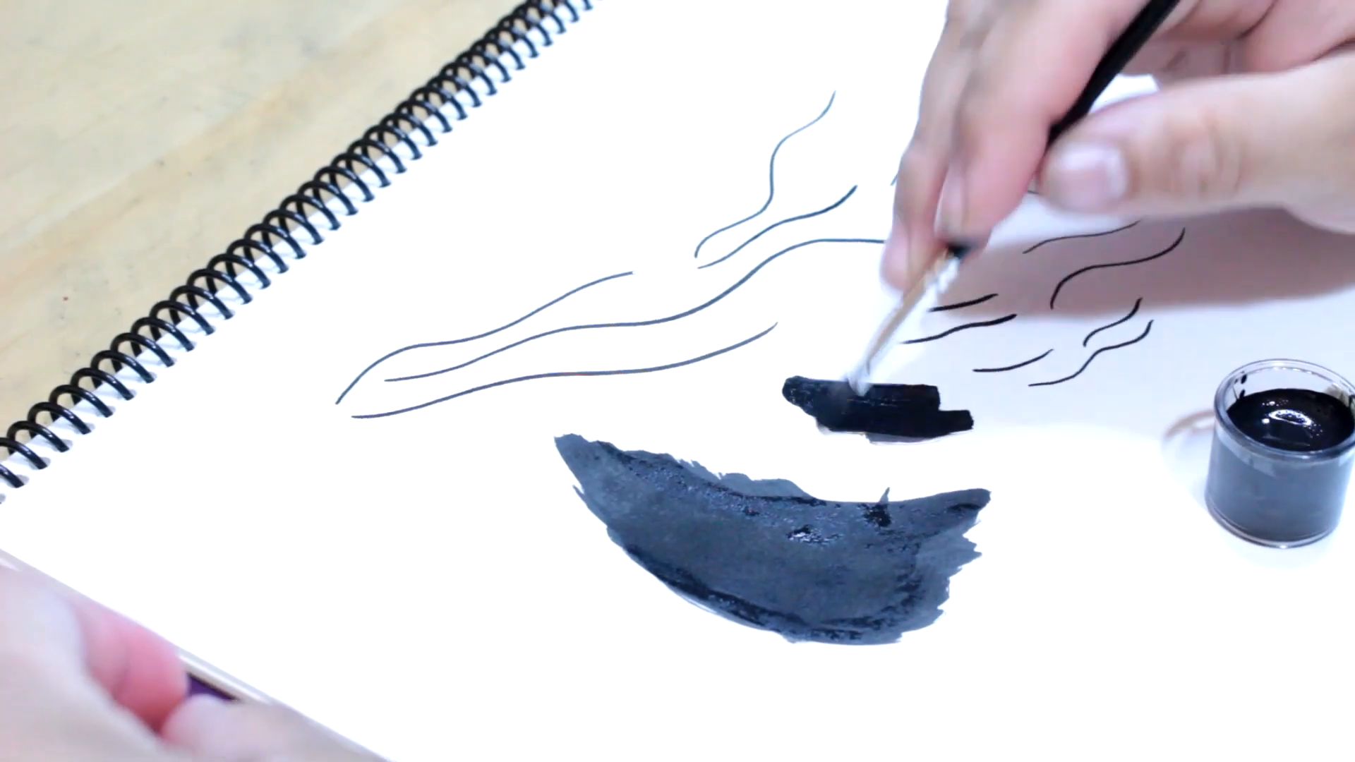
left_click_drag(864, 389, 1149, 407)
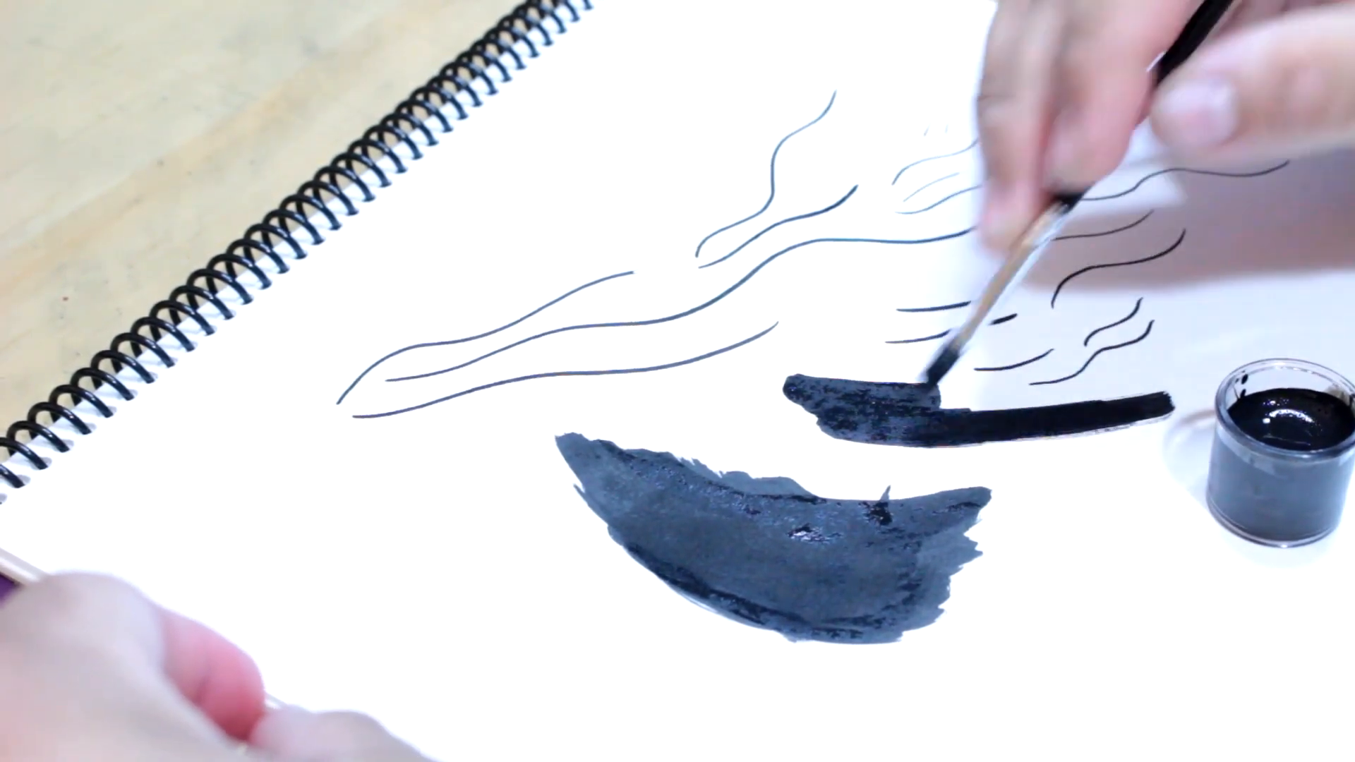